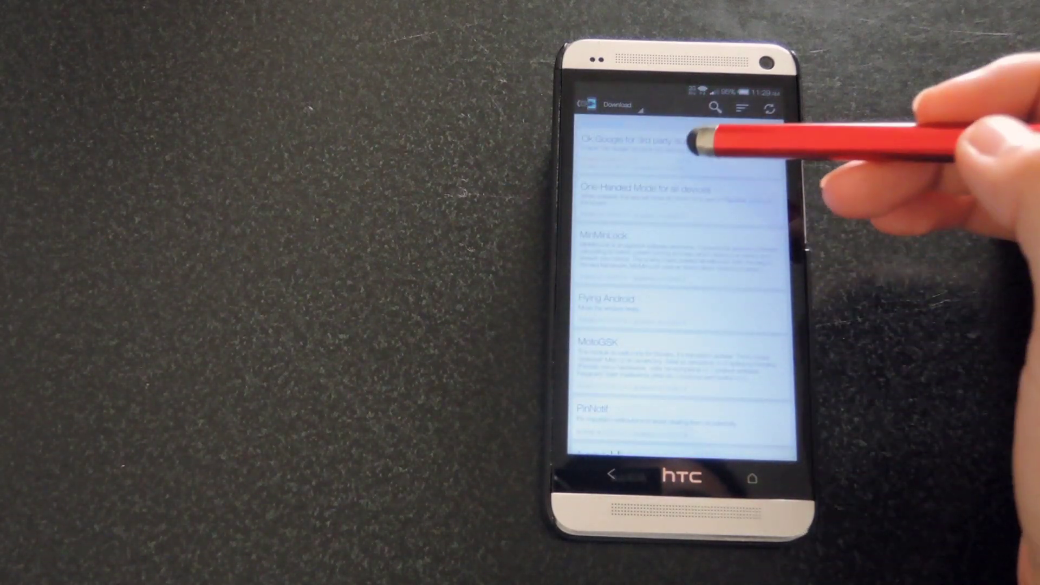
# Step: Install and tick the OK Google for third-party launchers module, then go to Framework
pyautogui.click(636, 146)
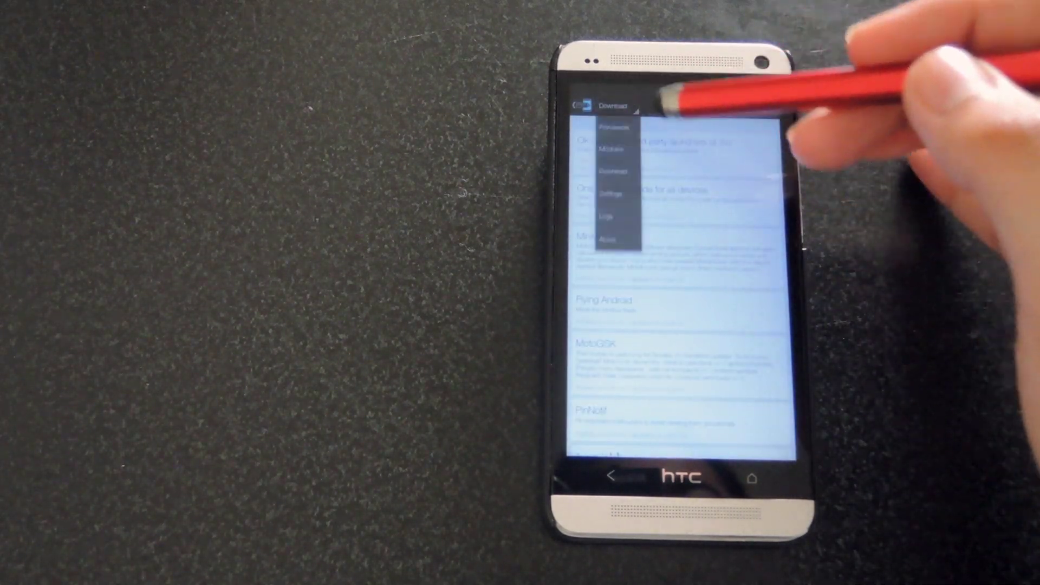
pyautogui.click(614, 149)
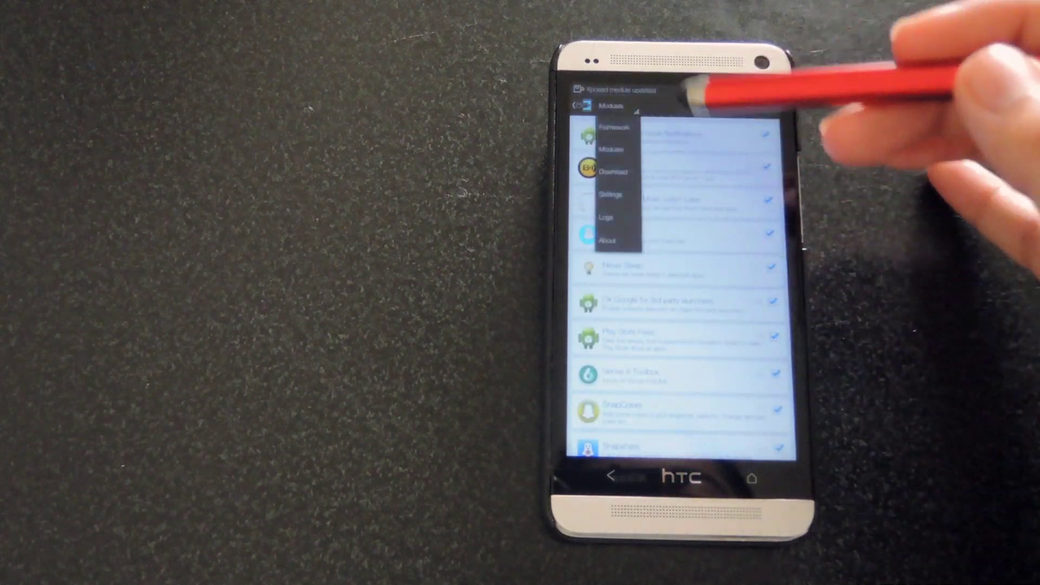
pyautogui.click(616, 127)
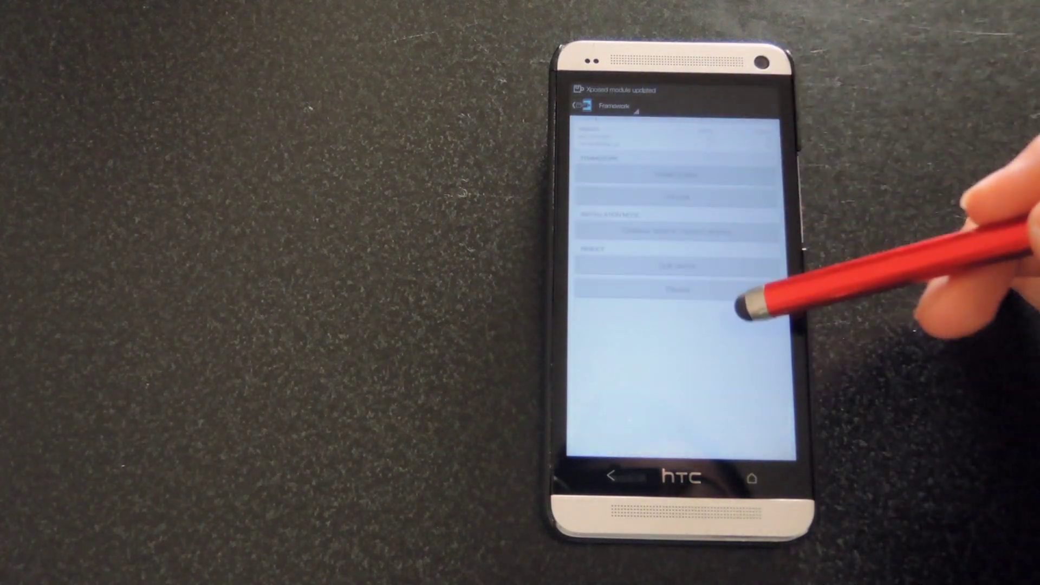